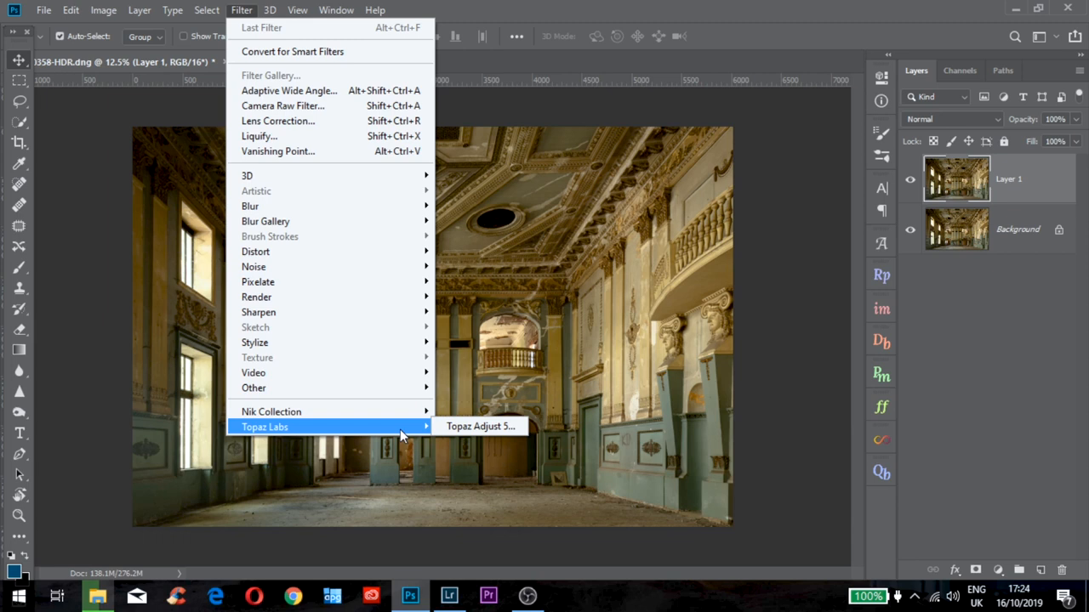
Flatten Layer 1 into the Background, then bring up Image Size for the 6017 × 4011 px photo
click(103, 10)
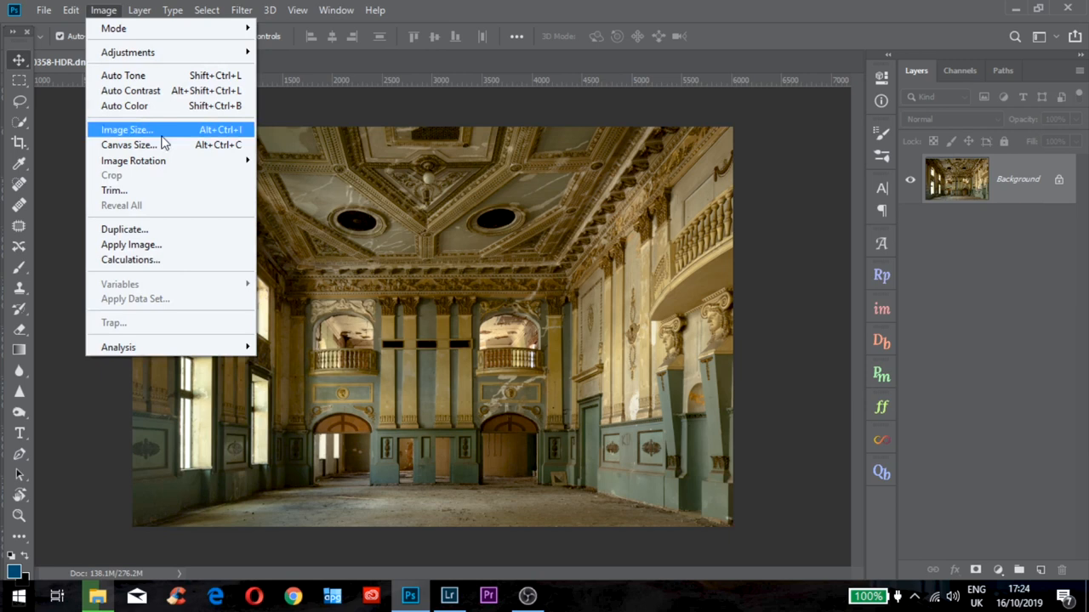
click(126, 129)
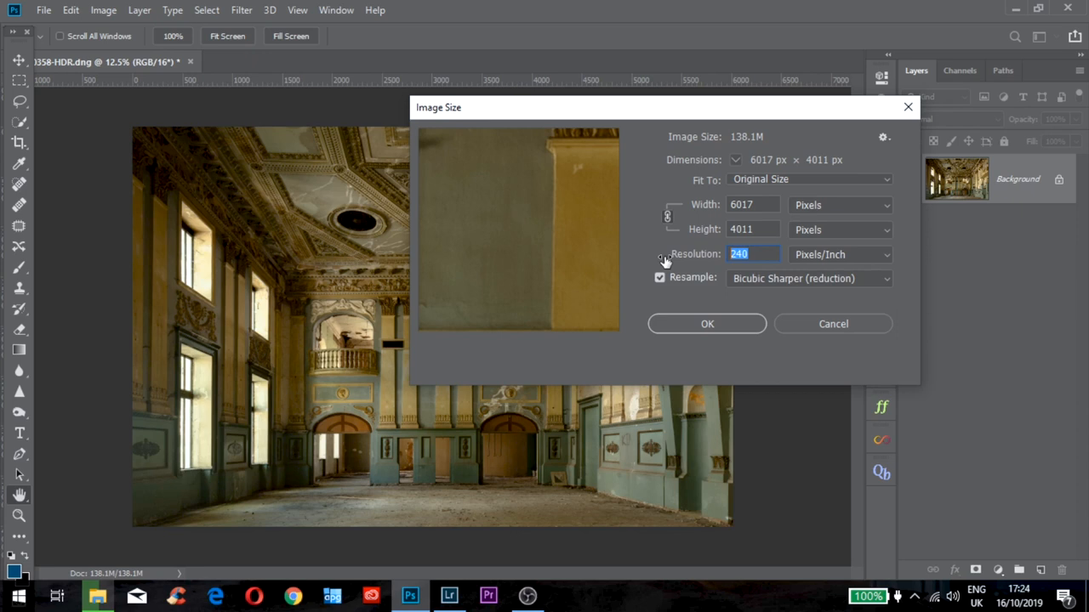
mouse_move(523, 456)
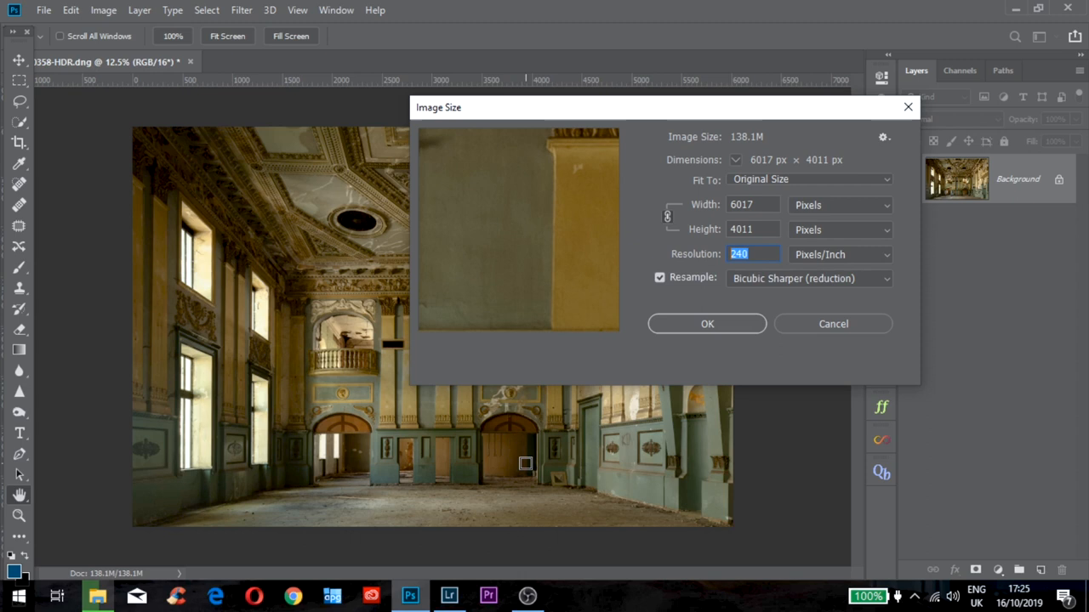
mouse_move(751, 157)
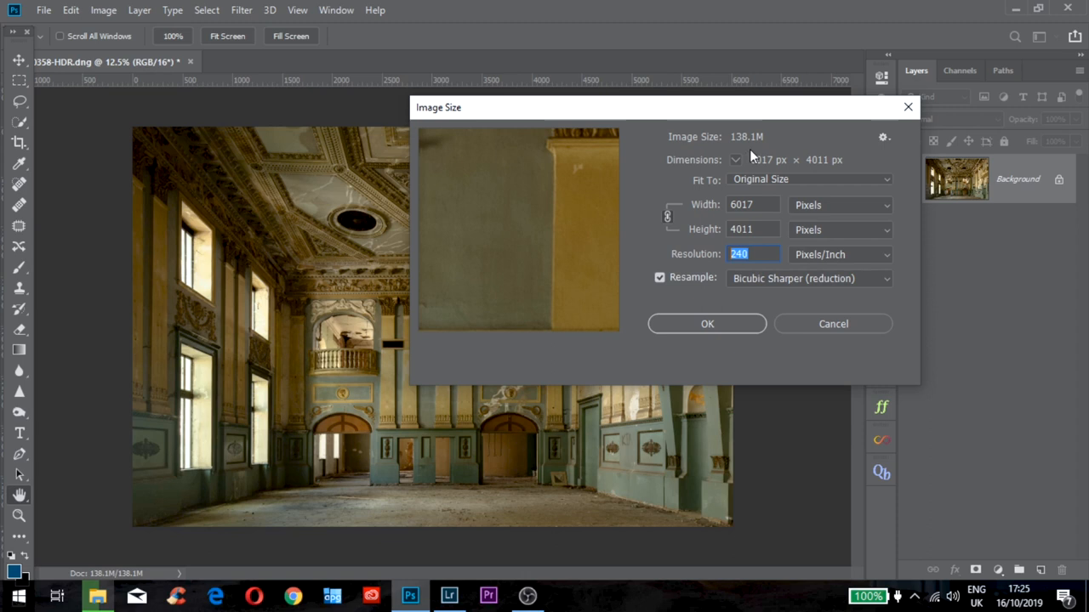